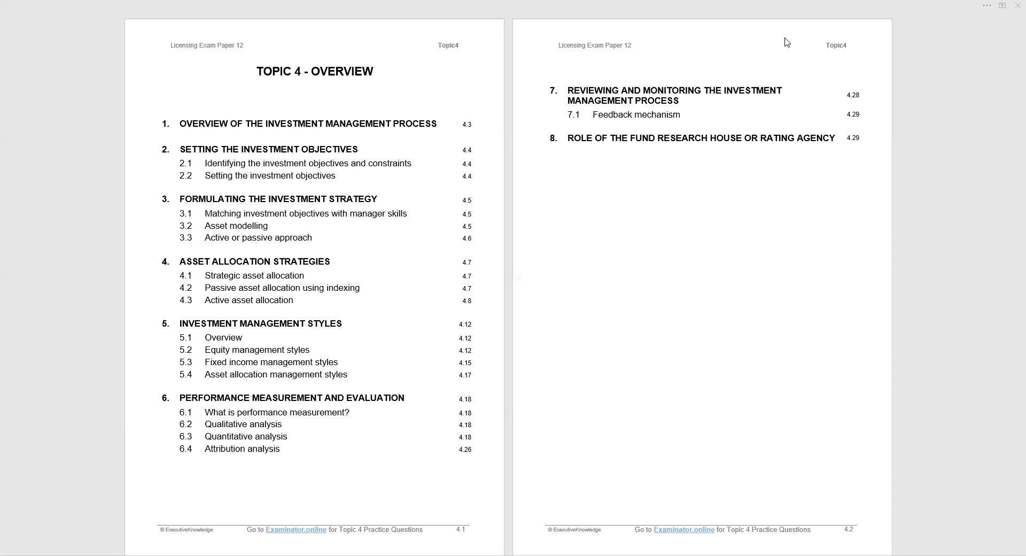
scroll(down, 3)
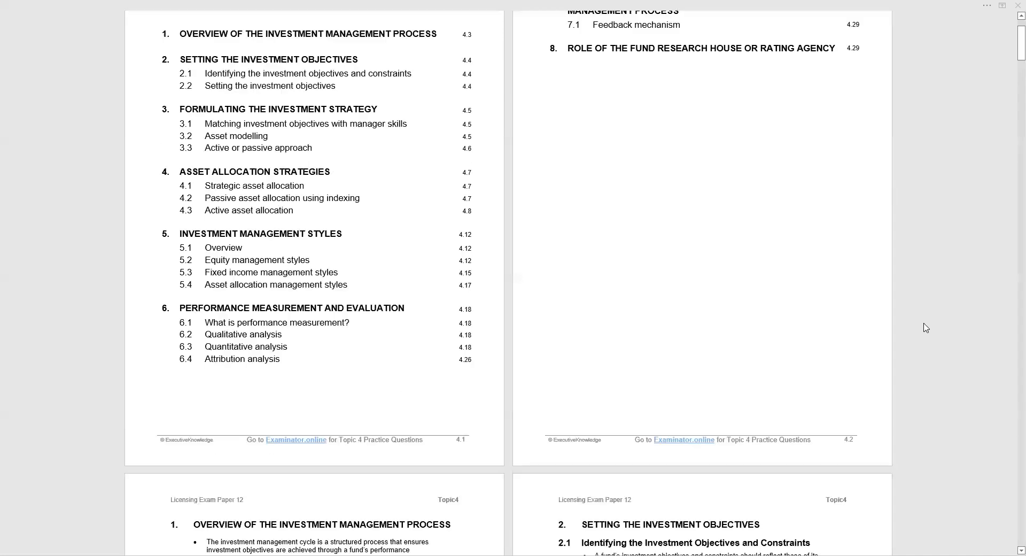
scroll(down, 3)
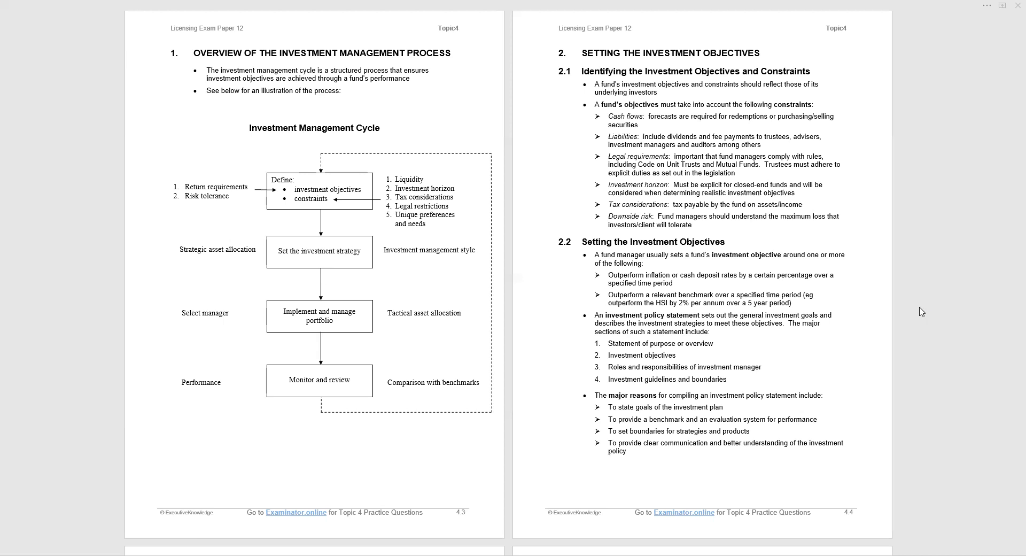
mouse_move(915, 356)
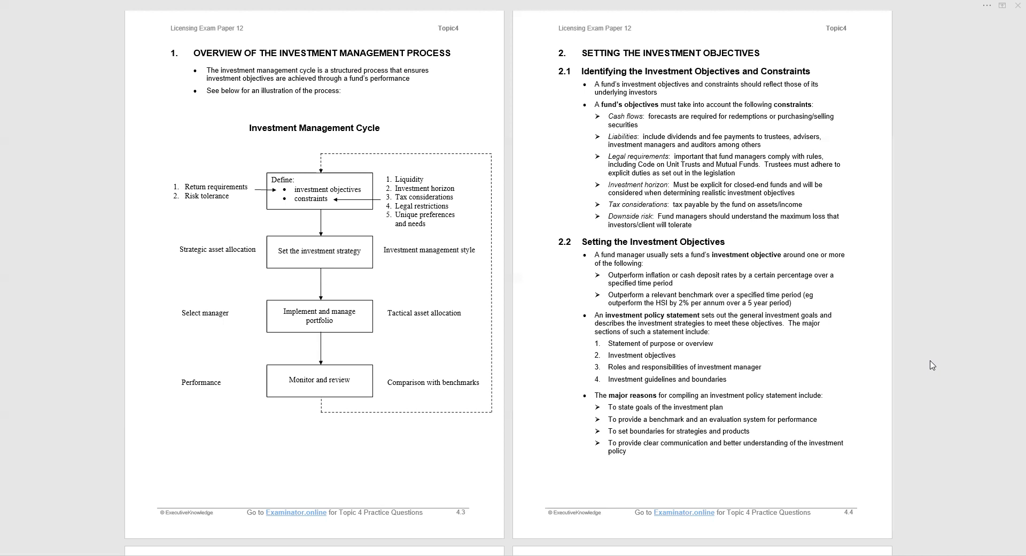
scroll(down, 3)
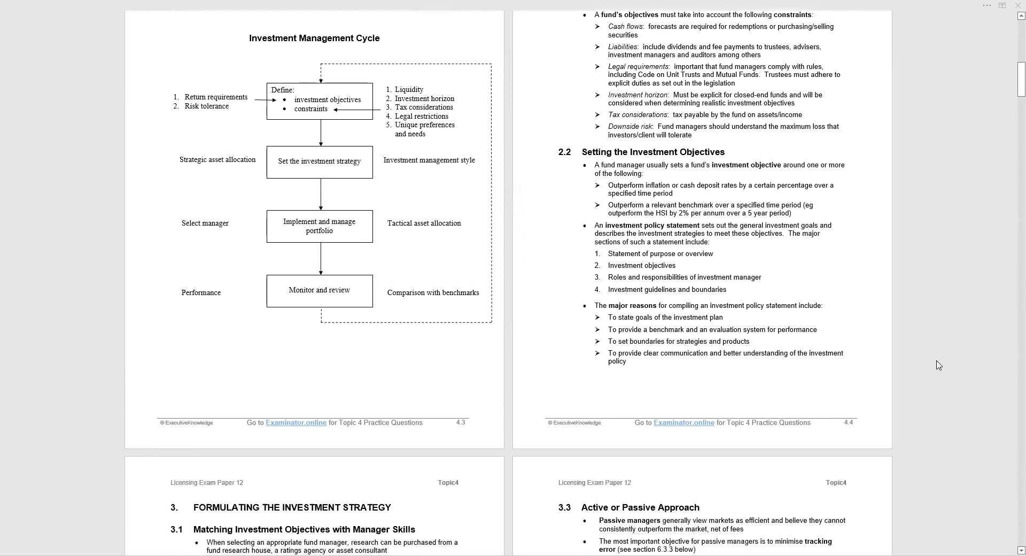
scroll(down, 3)
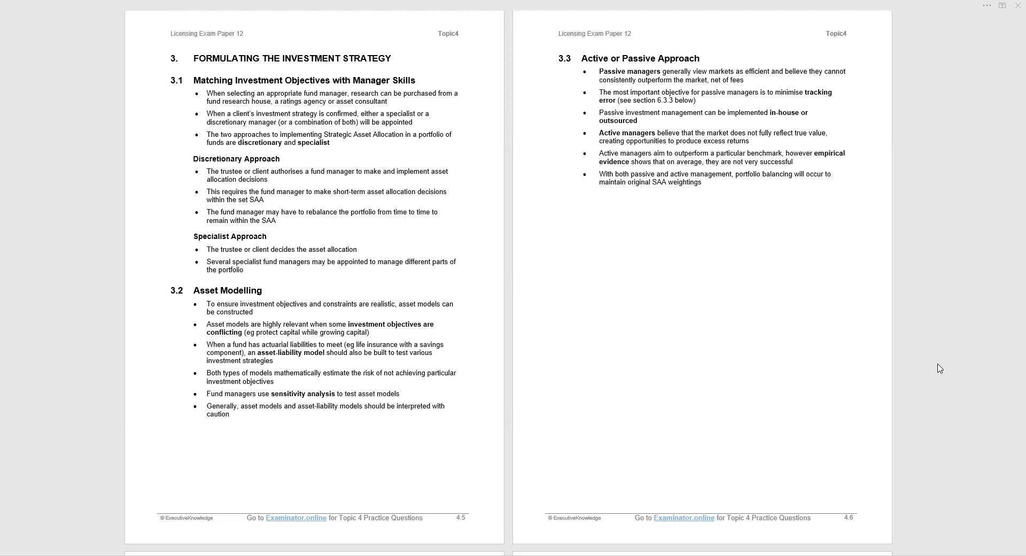
mouse_move(966, 385)
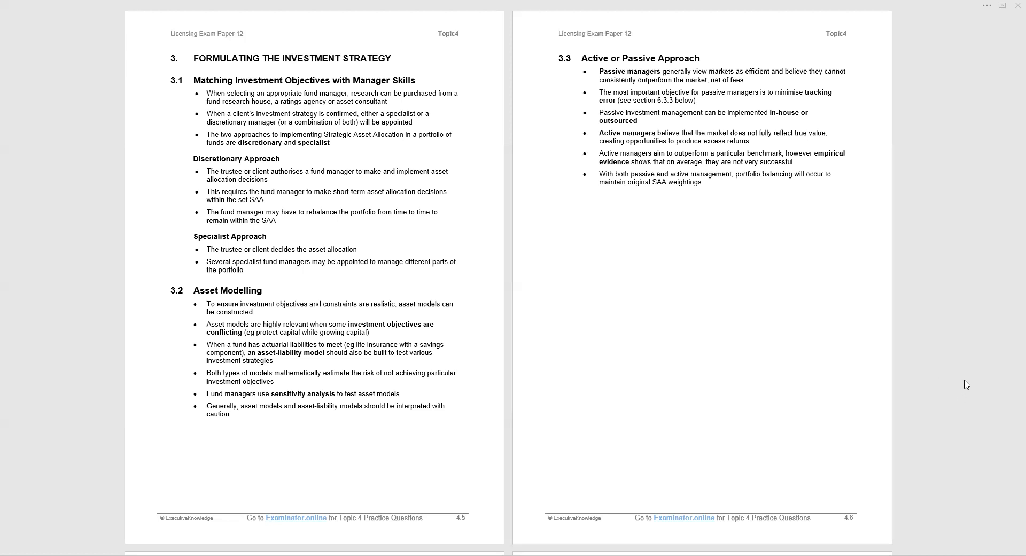
mouse_move(971, 379)
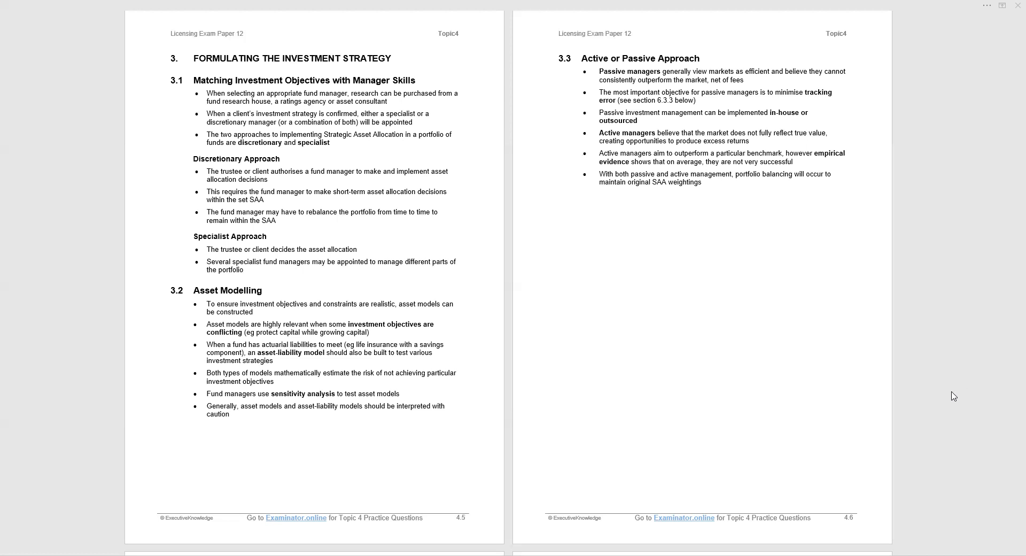
scroll(down, 3)
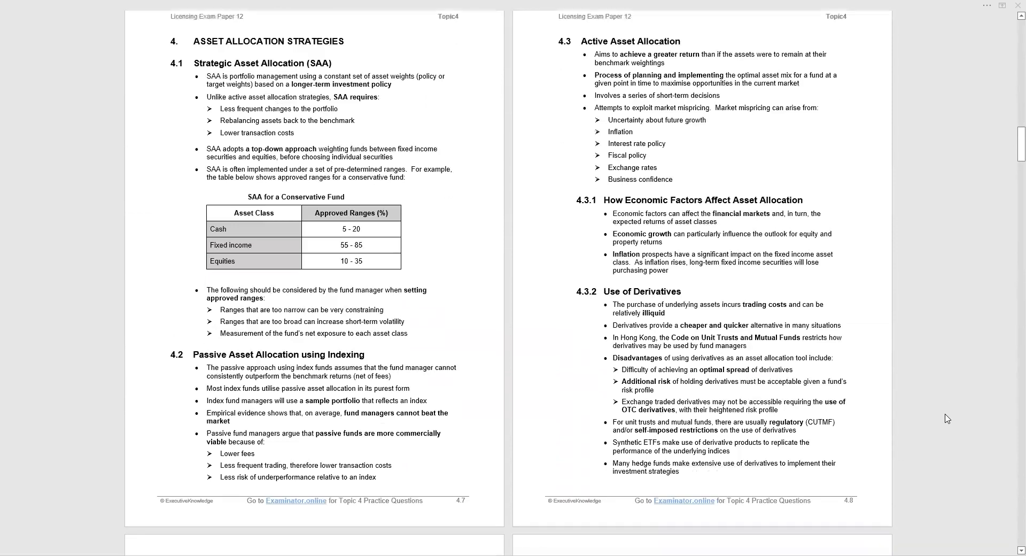
scroll(down, 3)
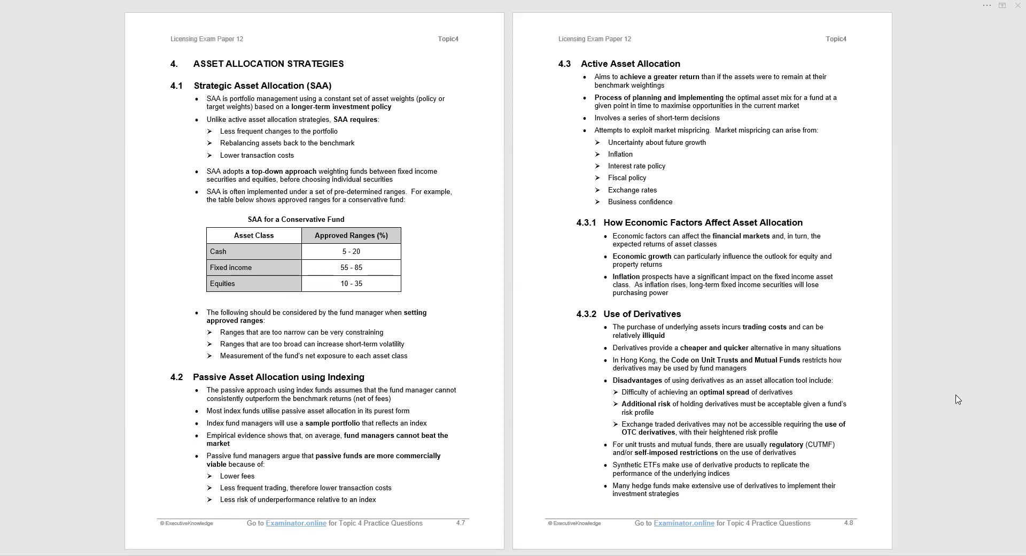
mouse_move(984, 386)
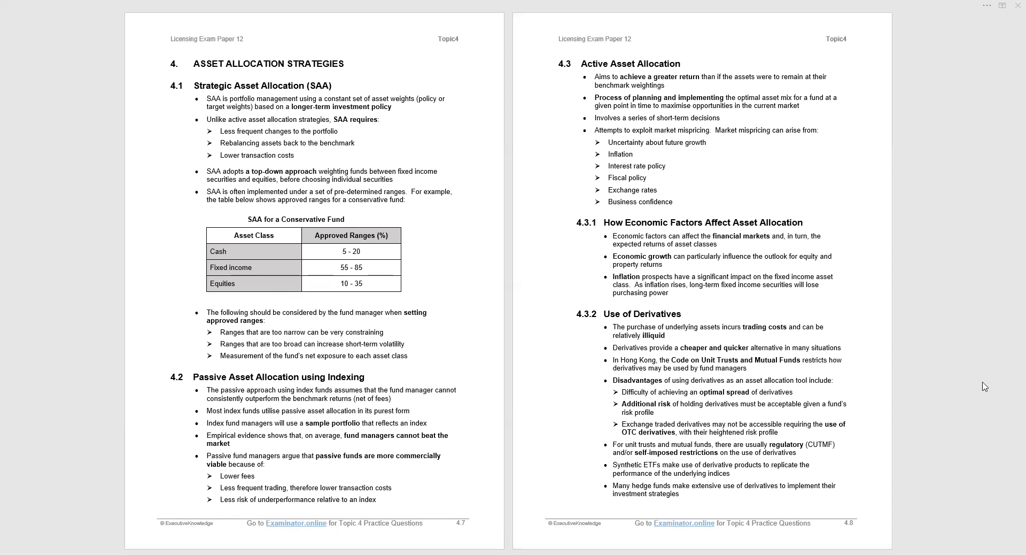
mouse_move(1001, 363)
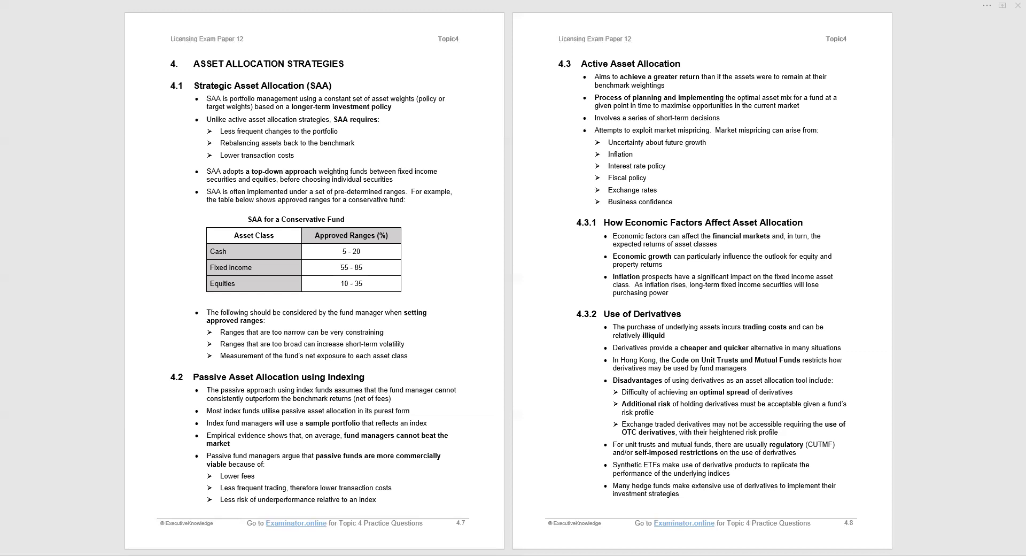
mouse_move(657, 84)
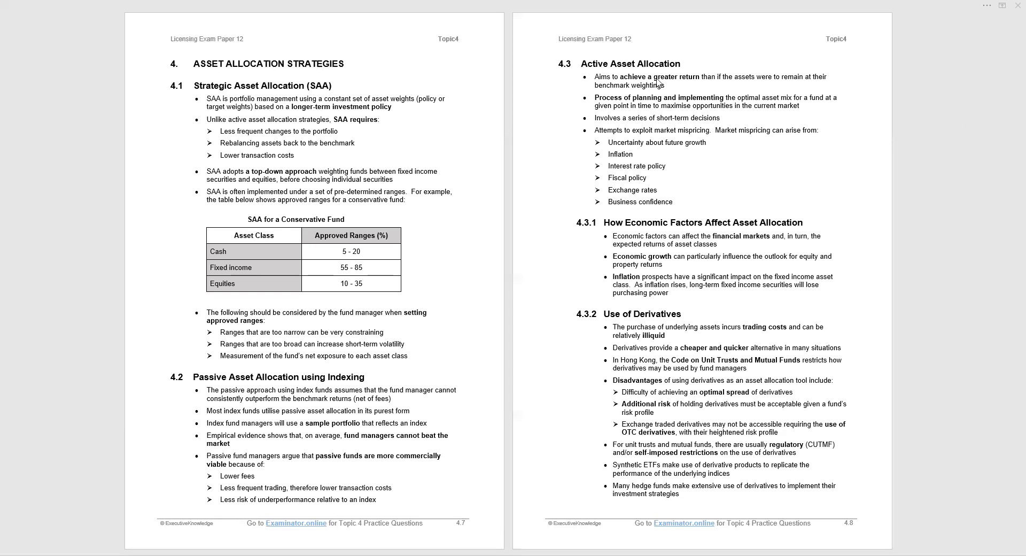
mouse_move(687, 74)
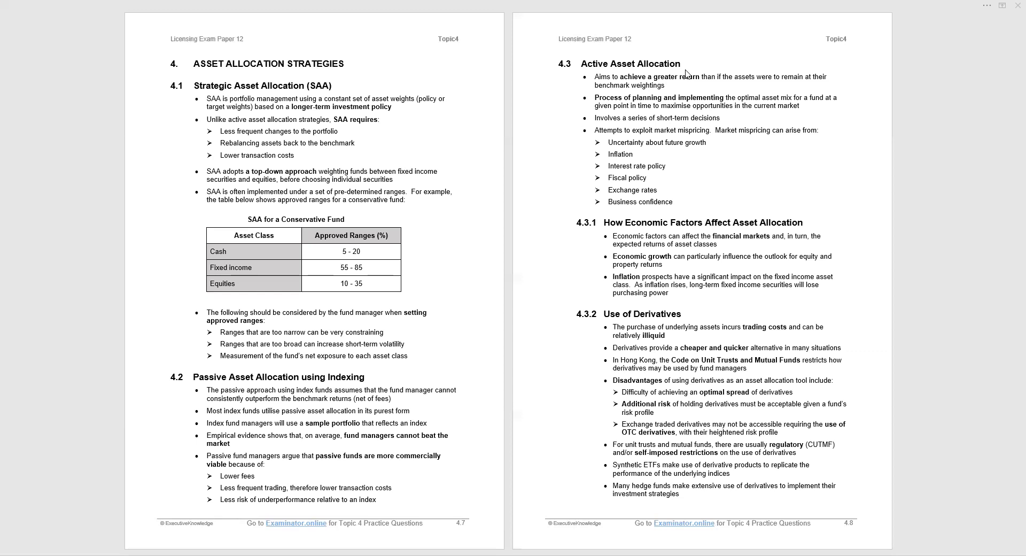
mouse_move(664, 52)
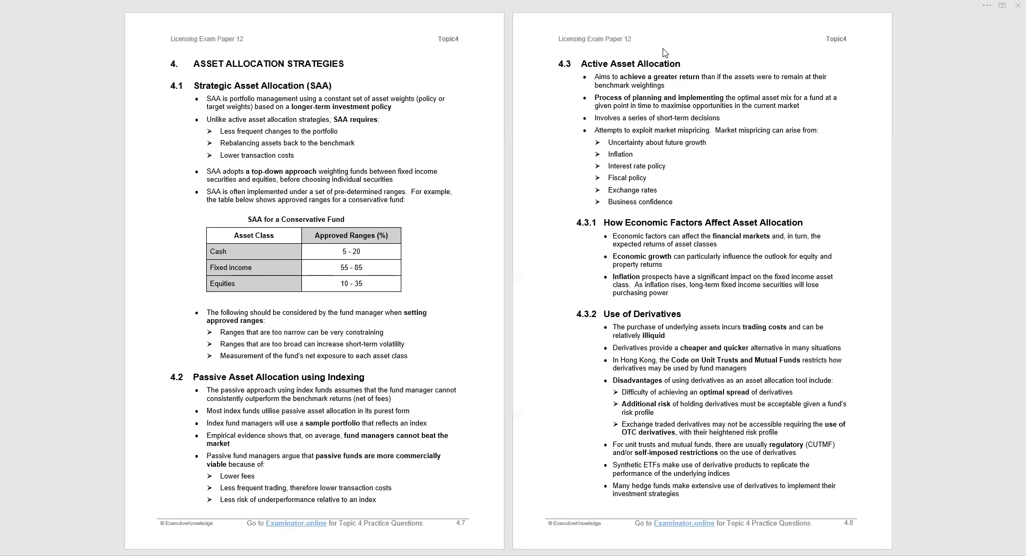